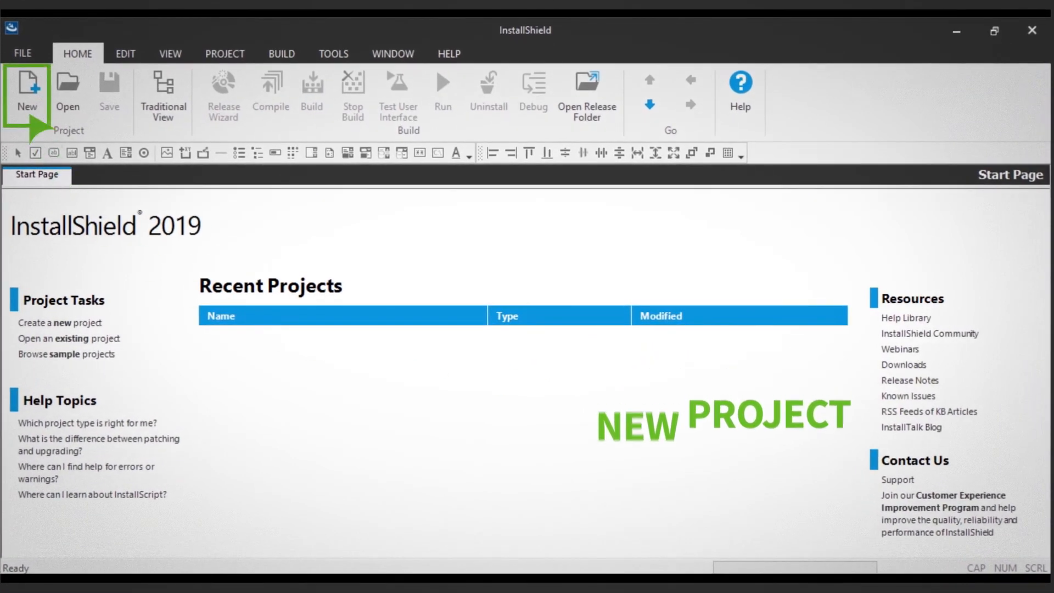
Create a new MSIX project named InstallShield MSIX and show its empty Applications view
left_click(27, 88)
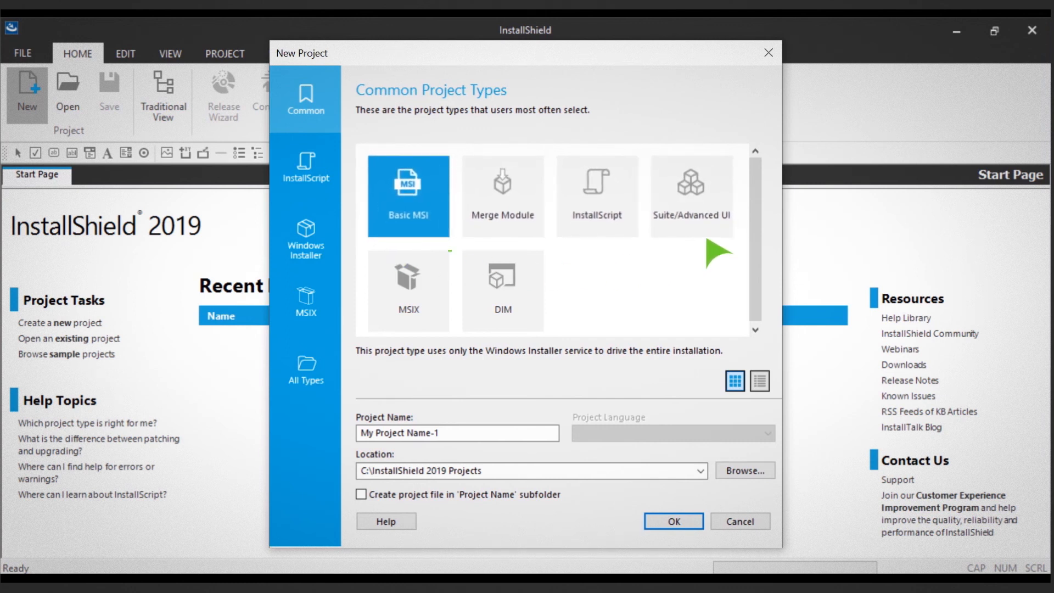
left_click(408, 283)
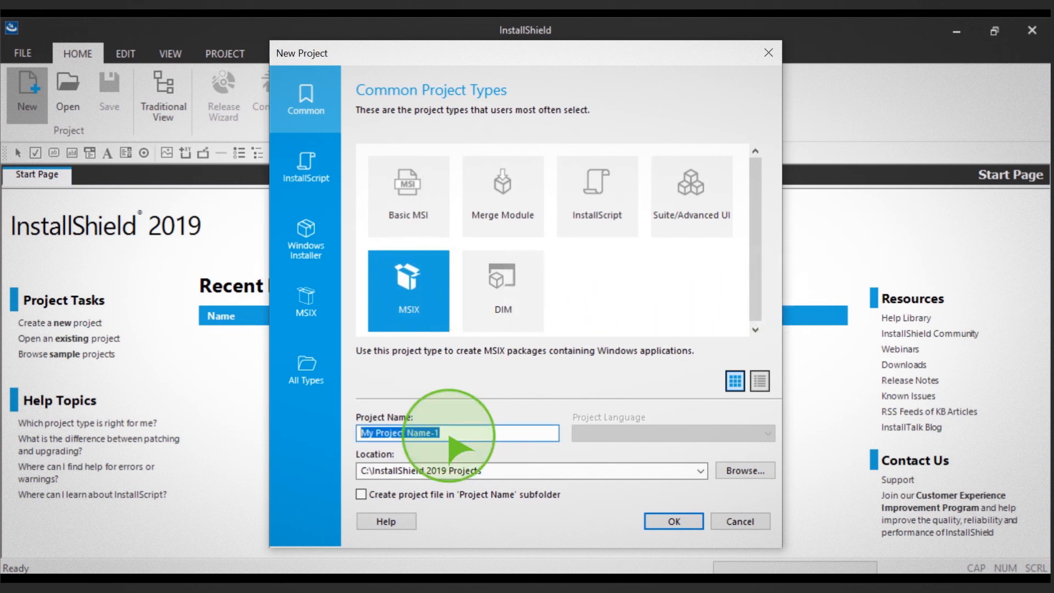
type("Installshield MSI")
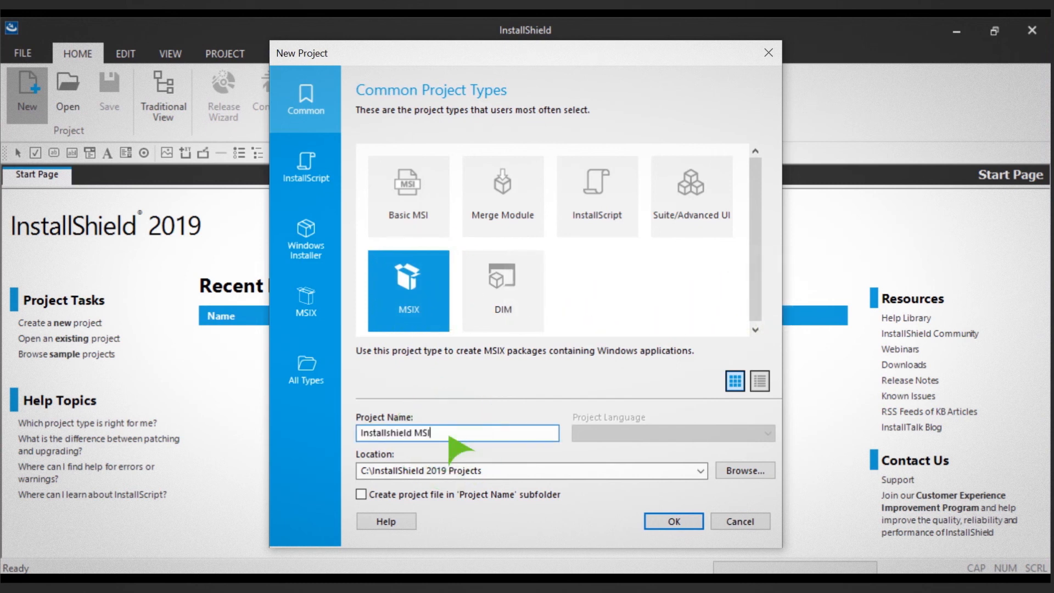
left_click(674, 521)
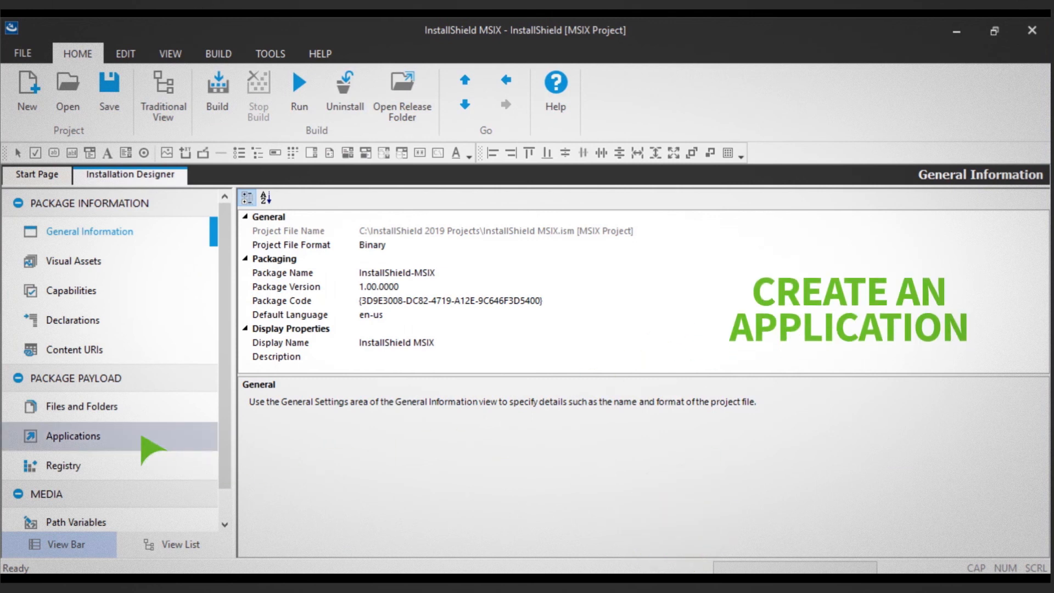
left_click(73, 436)
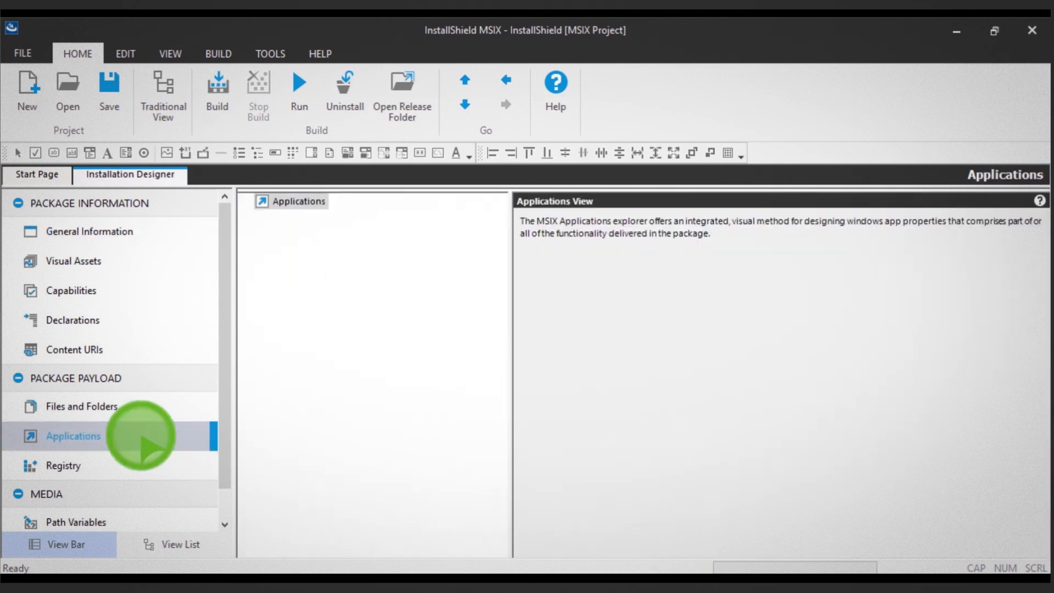
Add a new application under Applications and name it InstallShield MSIX
right_click(297, 201)
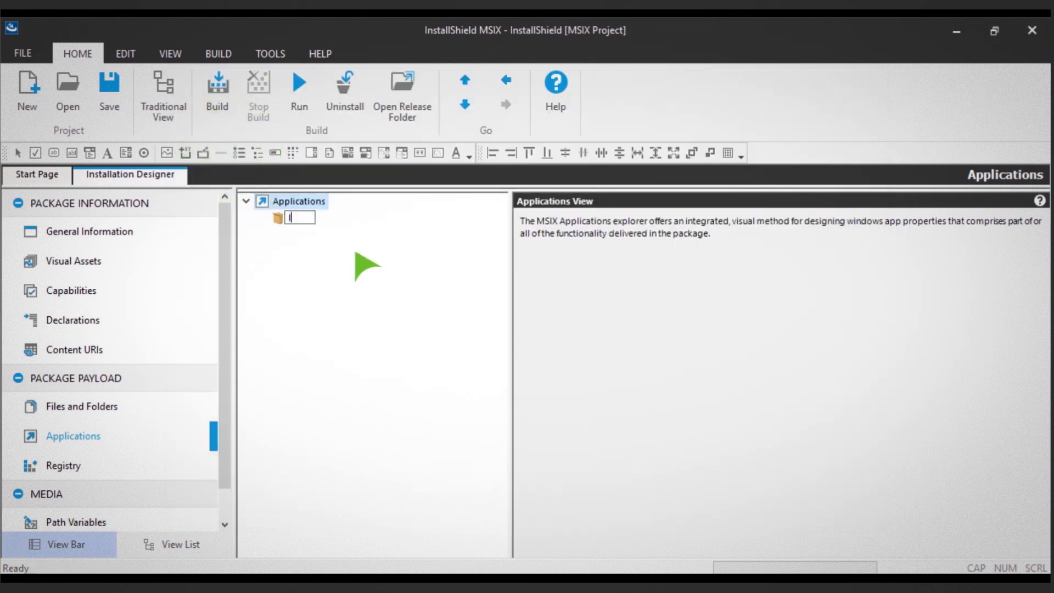
type("InstallShield MSIX")
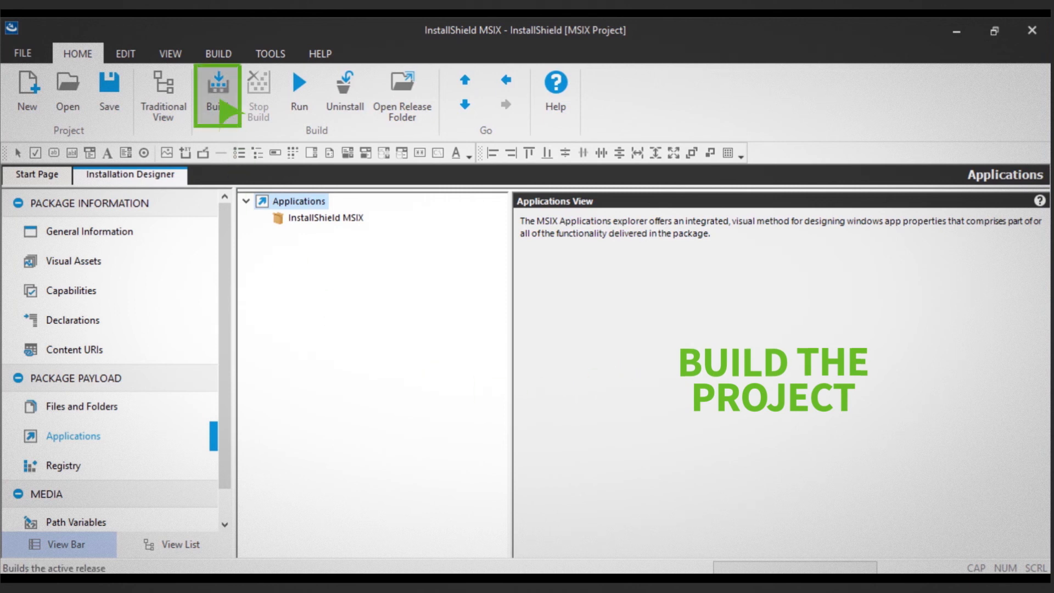
Build the project into InstallShield MSIX_x86.msix with zero errors, then run and install it
left_click(212, 87)
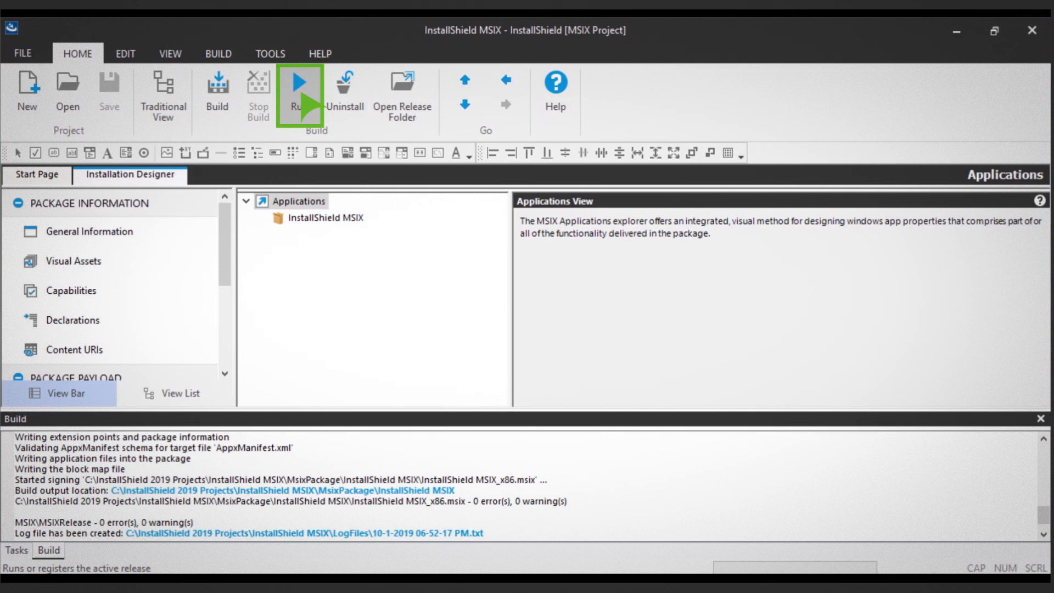
left_click(299, 88)
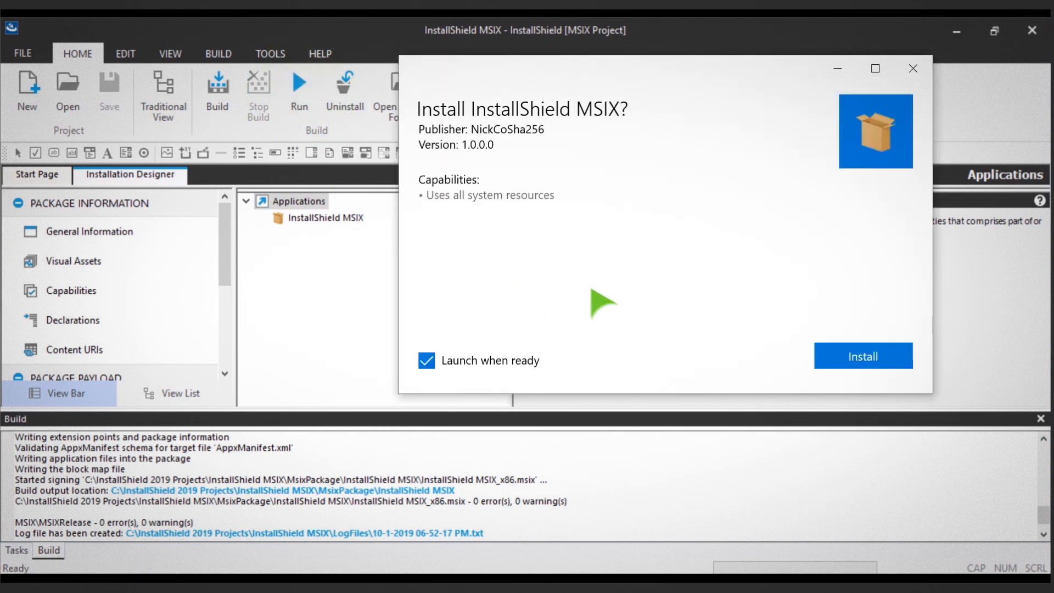
left_click(863, 356)
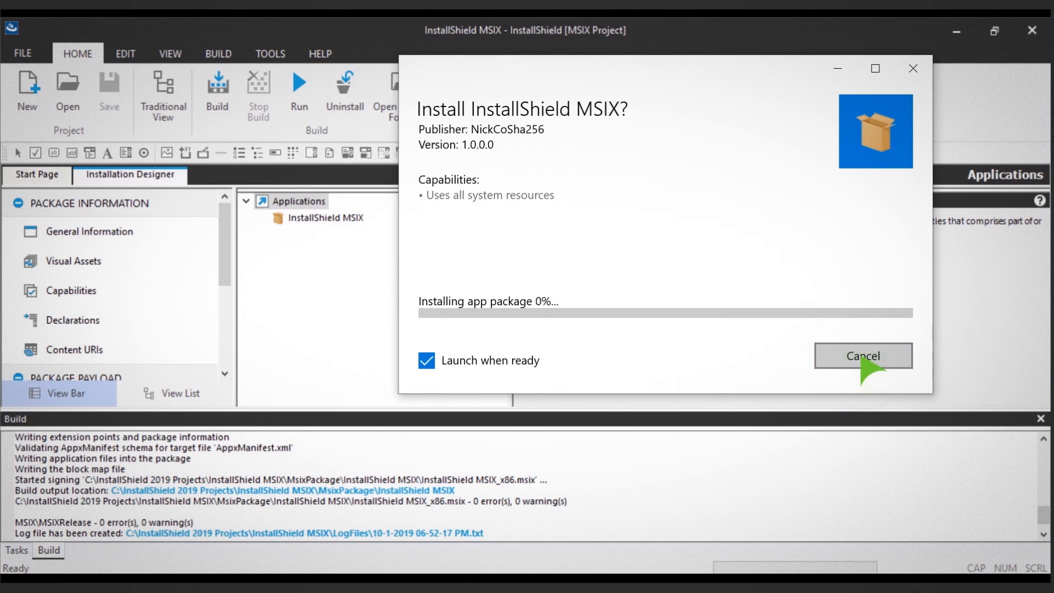
left_click(863, 356)
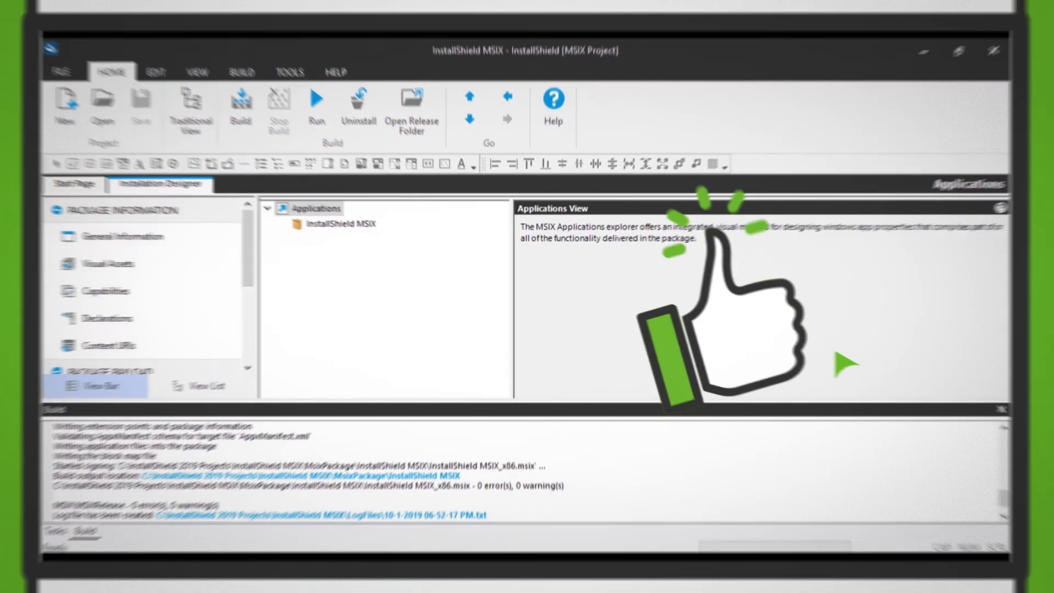